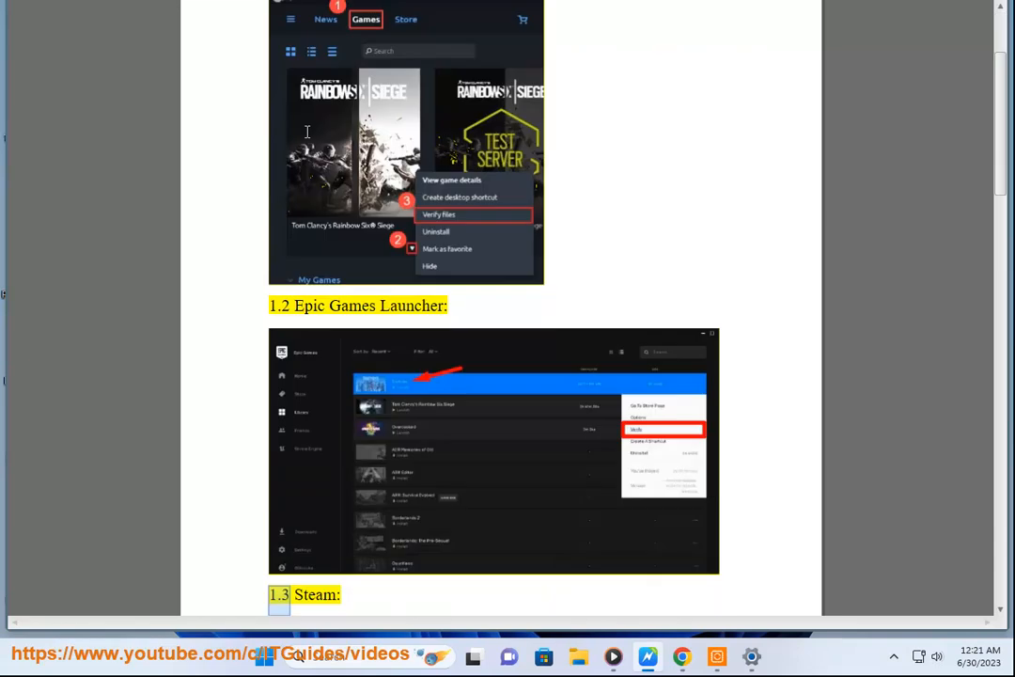
Step: Launch Steam from the Windows Search results, then return to the Word guide
scroll("down", 3)
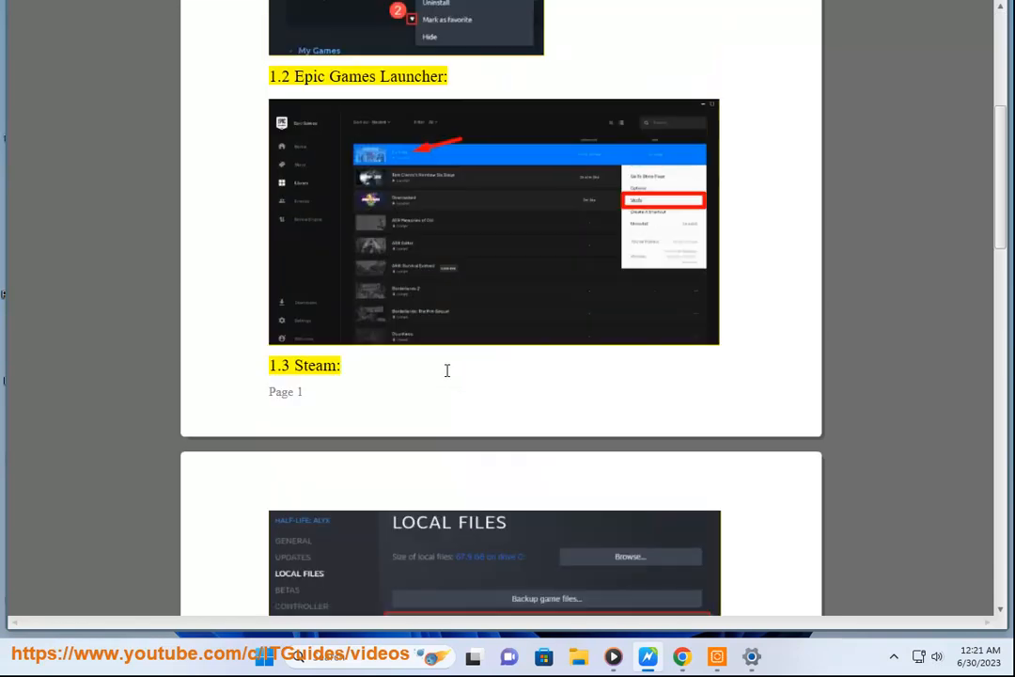
scroll("up", 3)
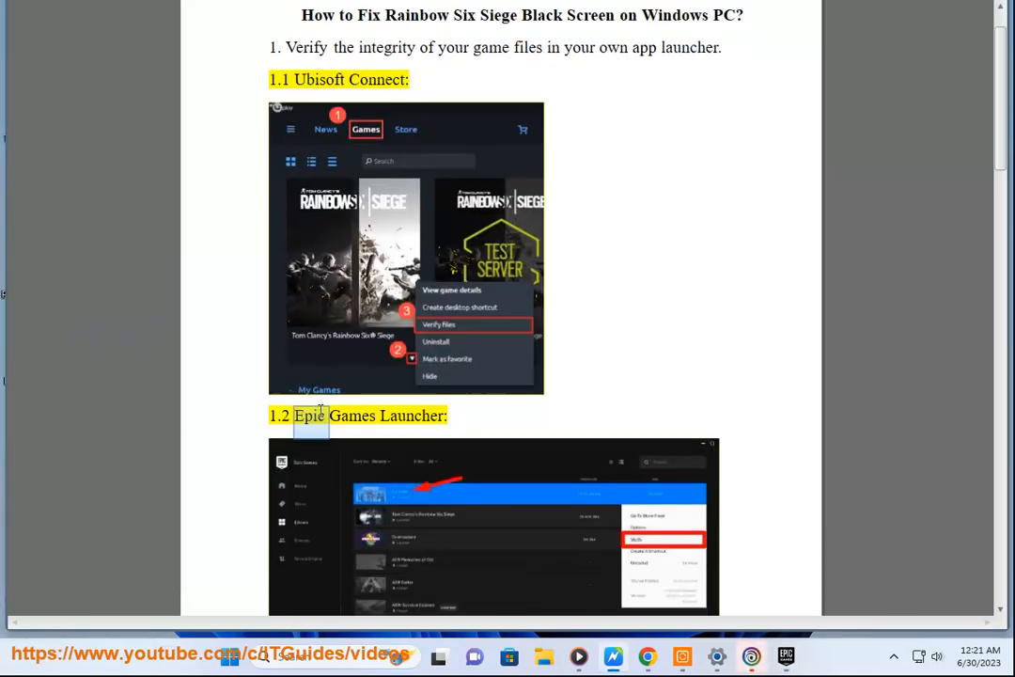
scroll("down", 3)
type("ST")
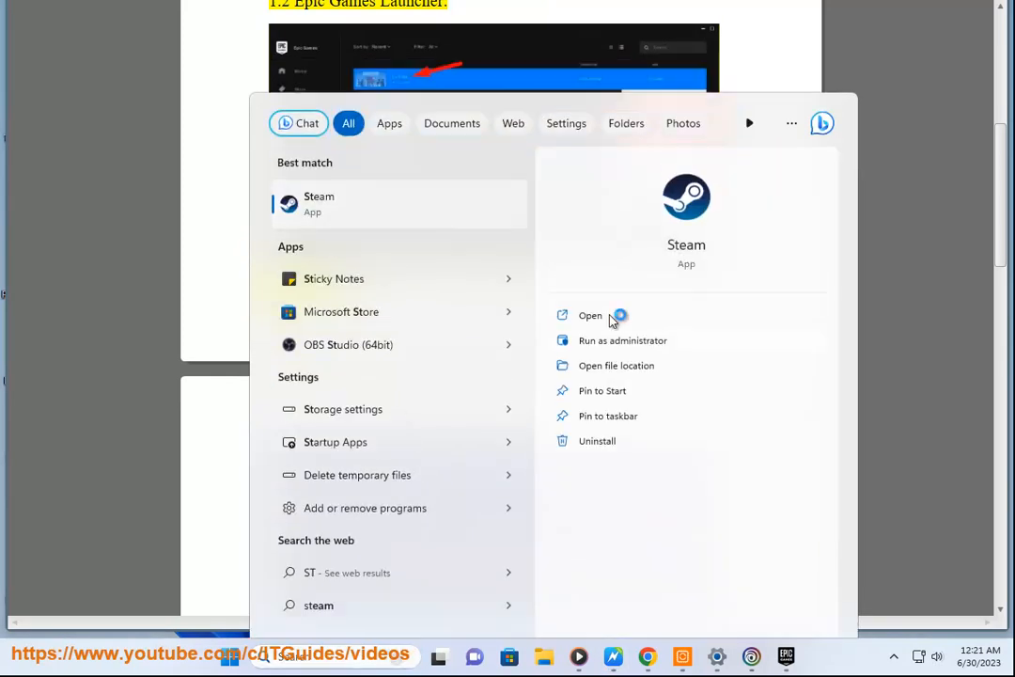
left_click(590, 315)
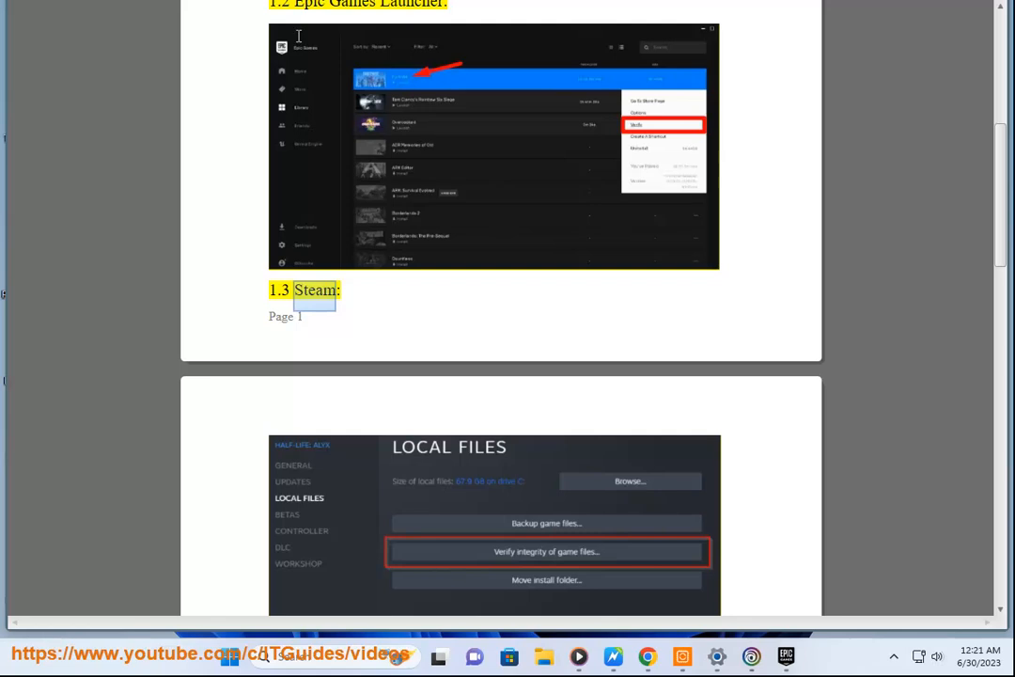
scroll("down", 3)
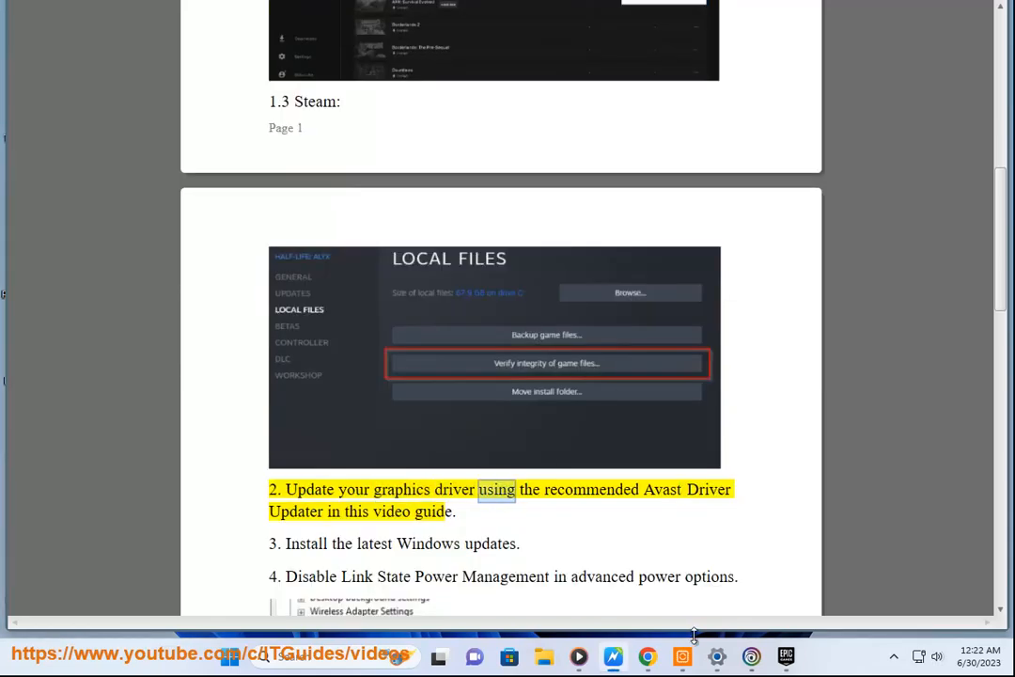
left_click(801, 656)
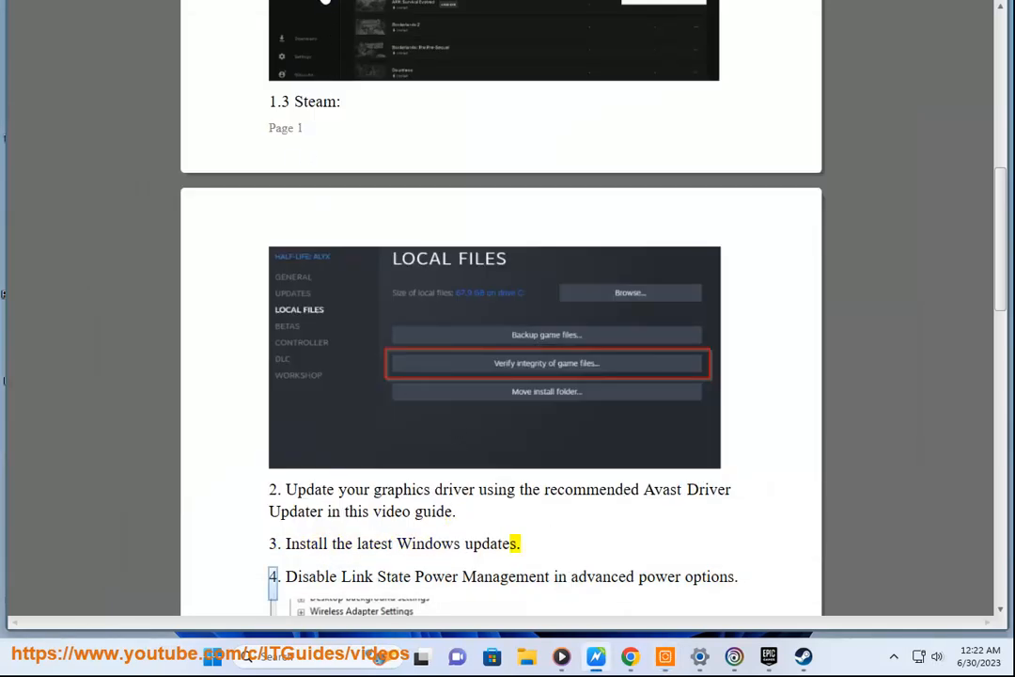
Step: Open Windows Settings from Start and show the Windows Update page
left_click(229, 656)
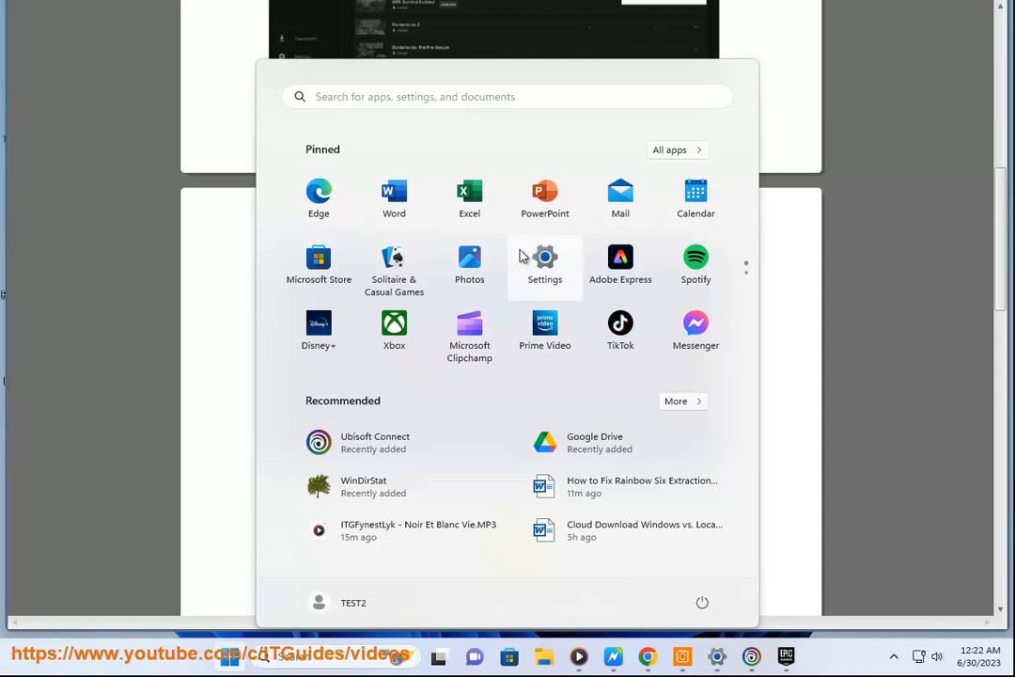
left_click(544, 258)
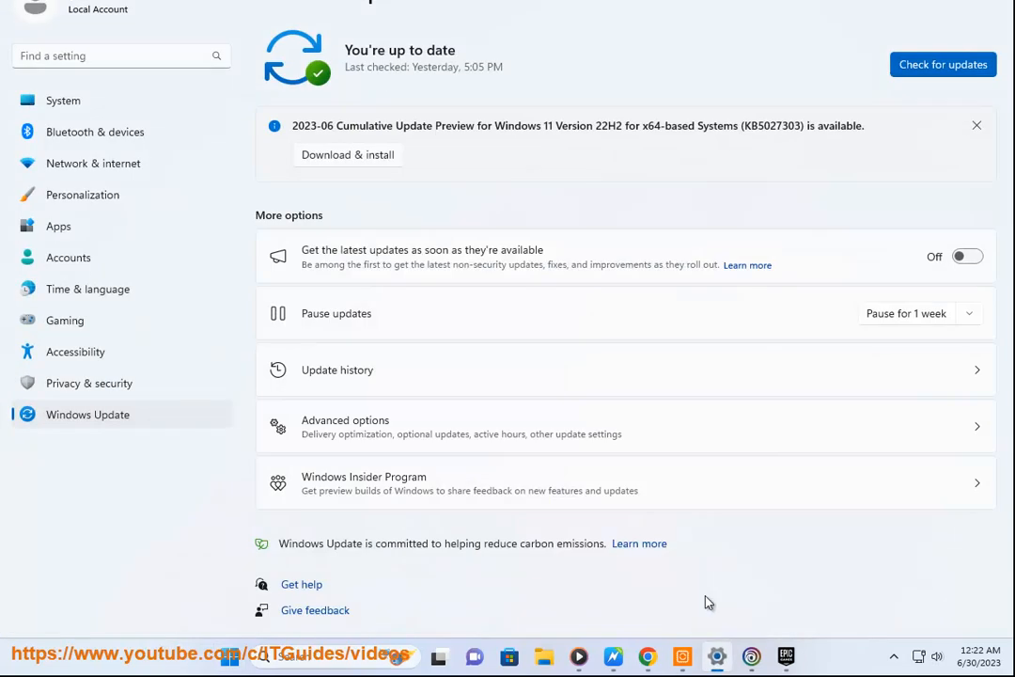
left_click(943, 64)
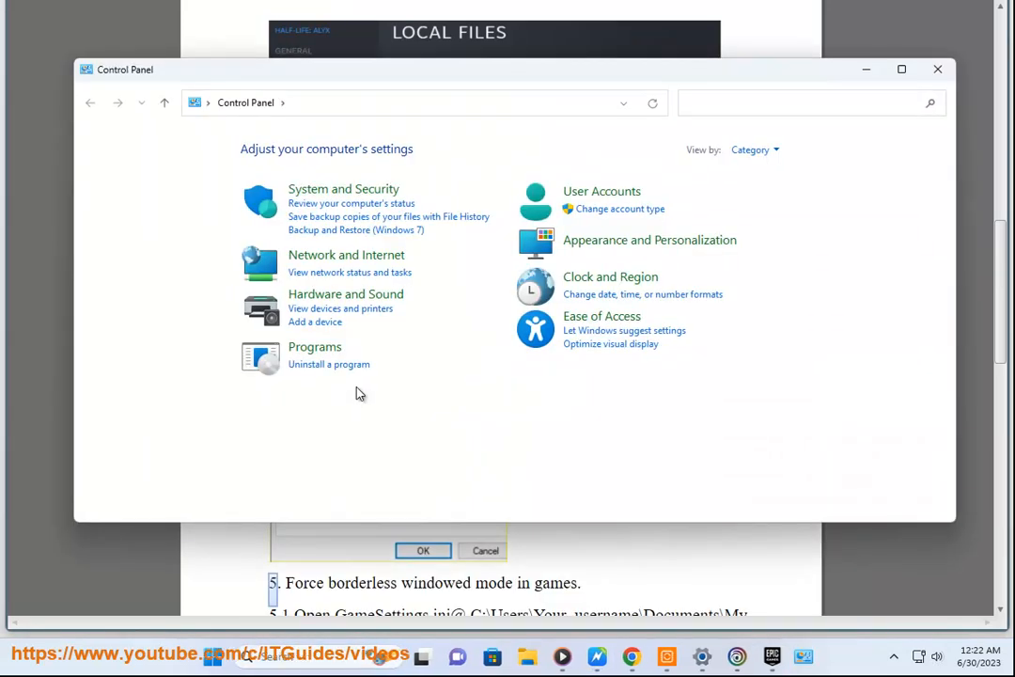
Step: Open the Balanced plan's advanced power settings via System and Security > Power Options
left_click(343, 189)
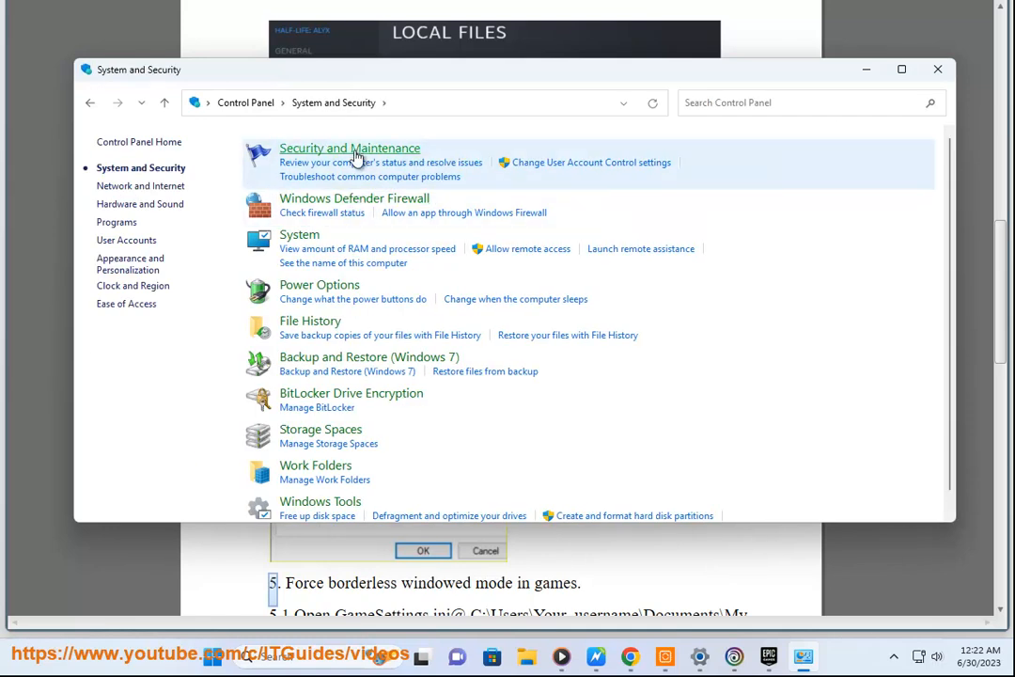
left_click(348, 147)
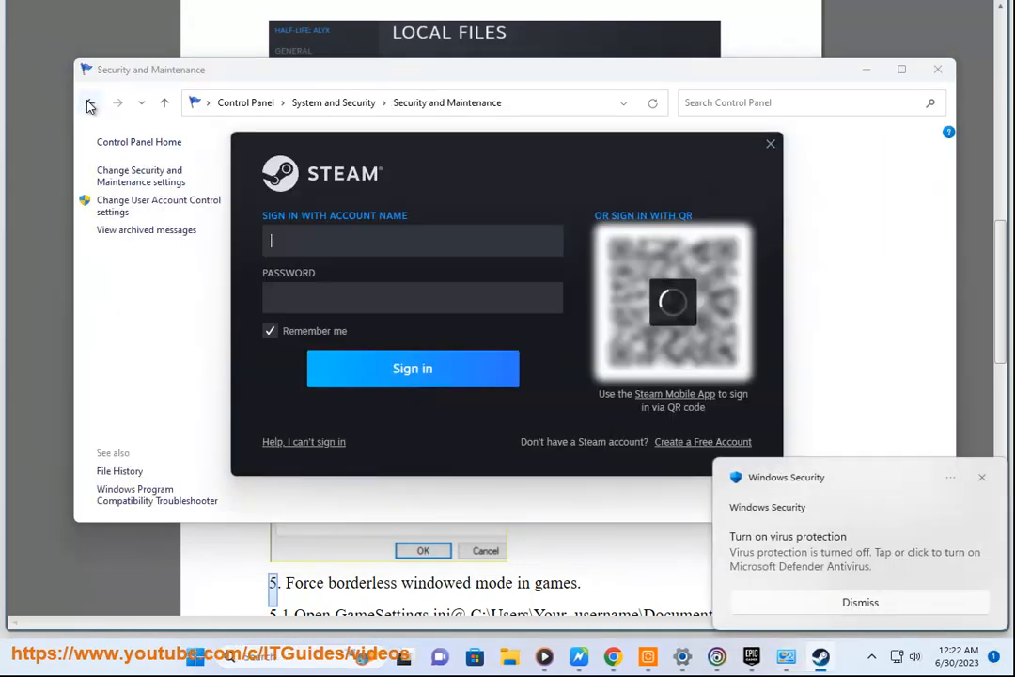
left_click(89, 102)
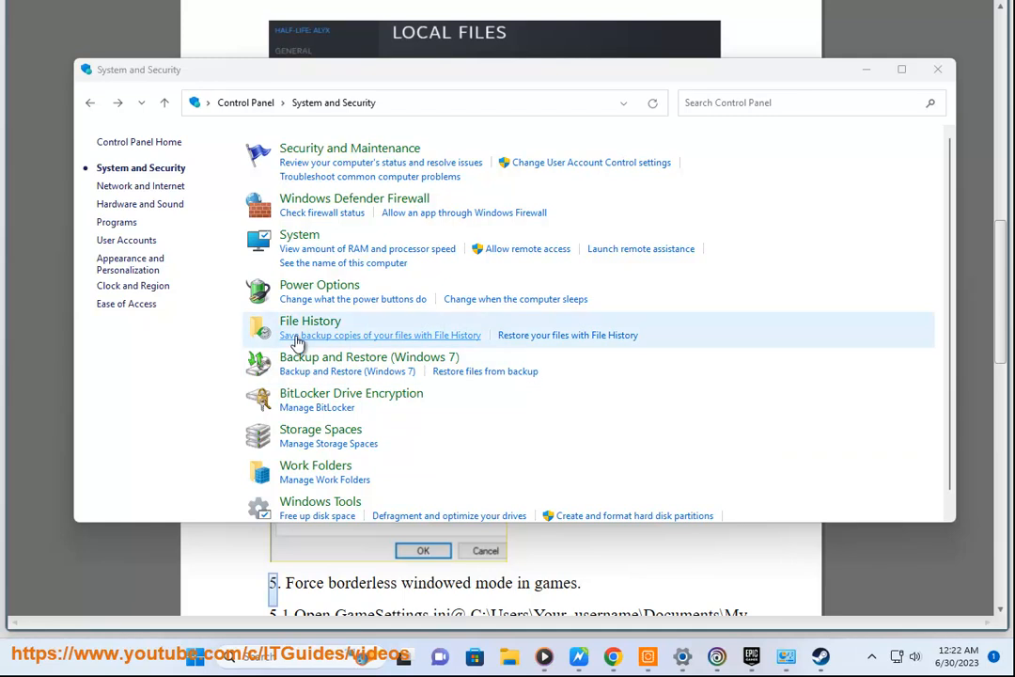
left_click(318, 284)
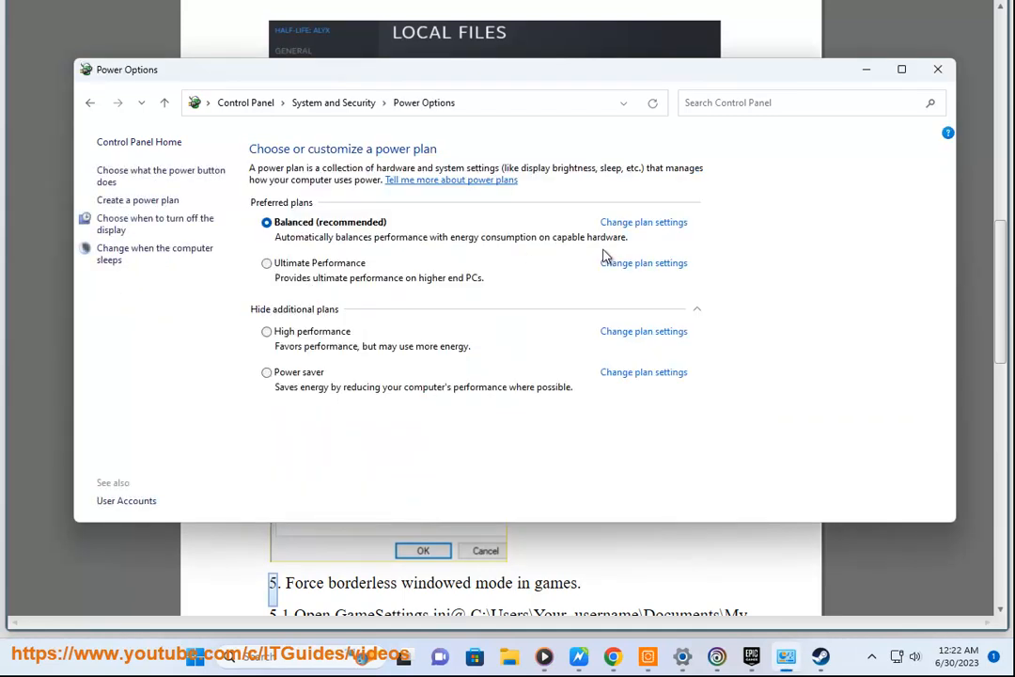
left_click(644, 222)
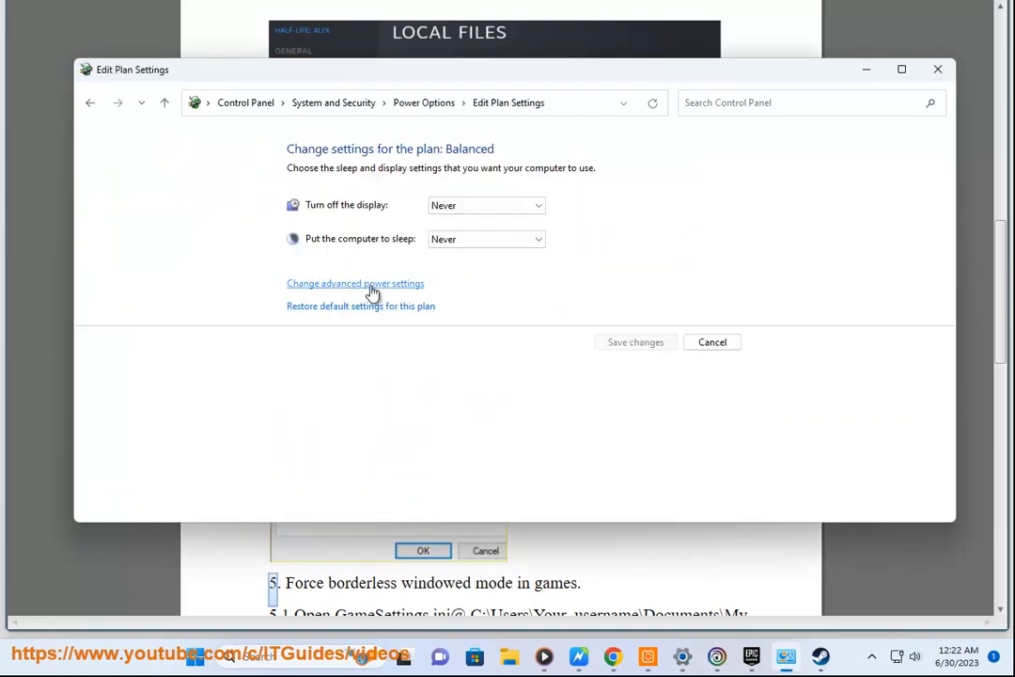
left_click(355, 283)
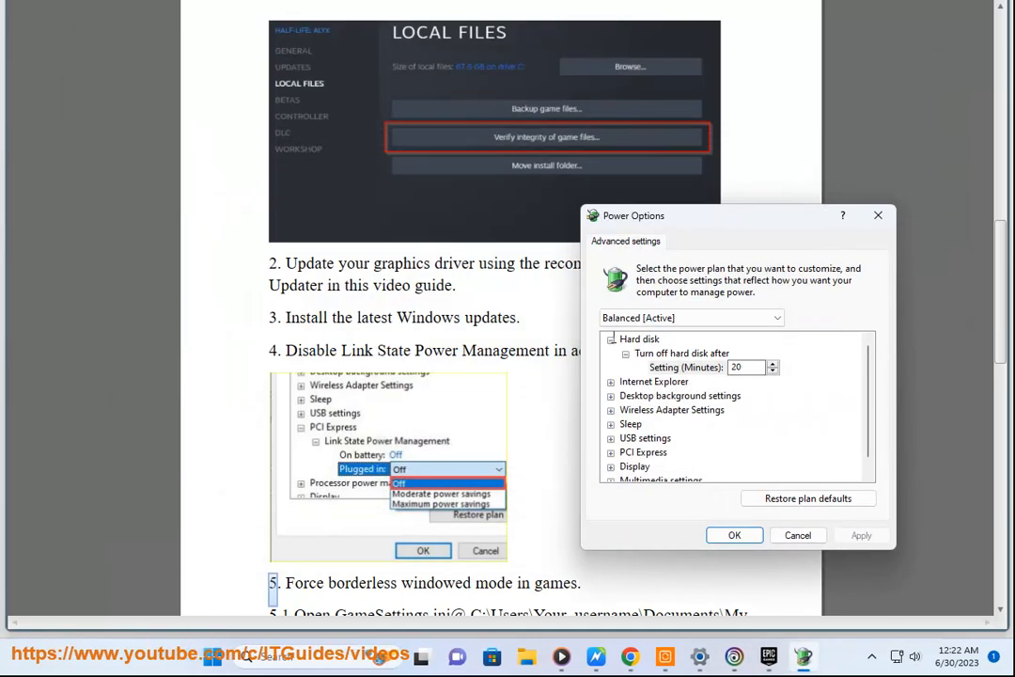
Step: Set PCI Express Link State Power Management to Off and confirm with OK
left_click(626, 338)
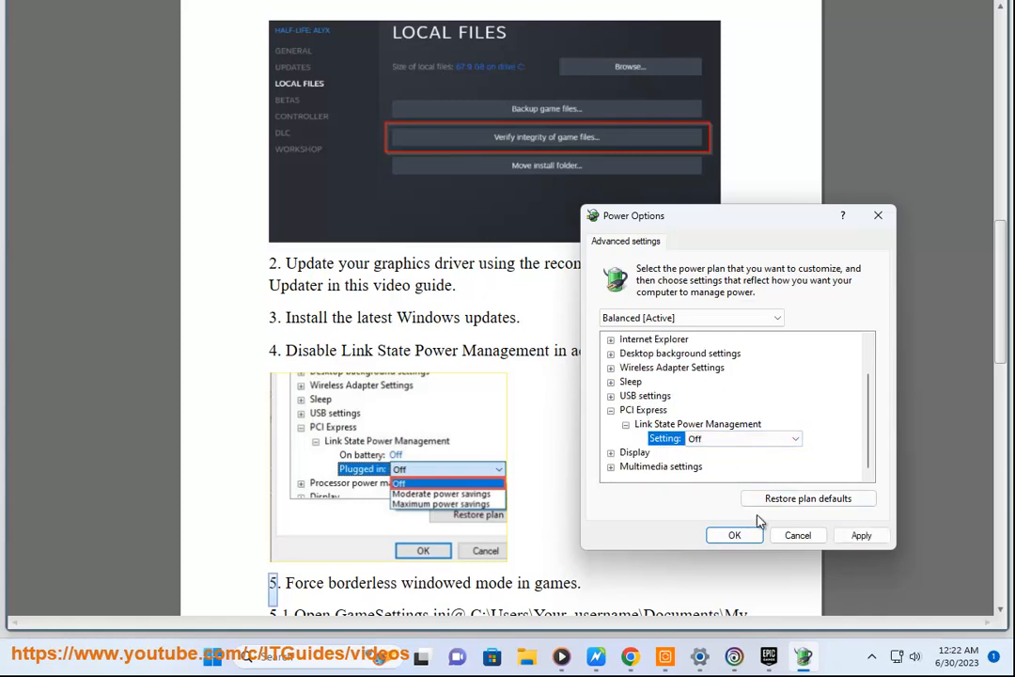
left_click(734, 535)
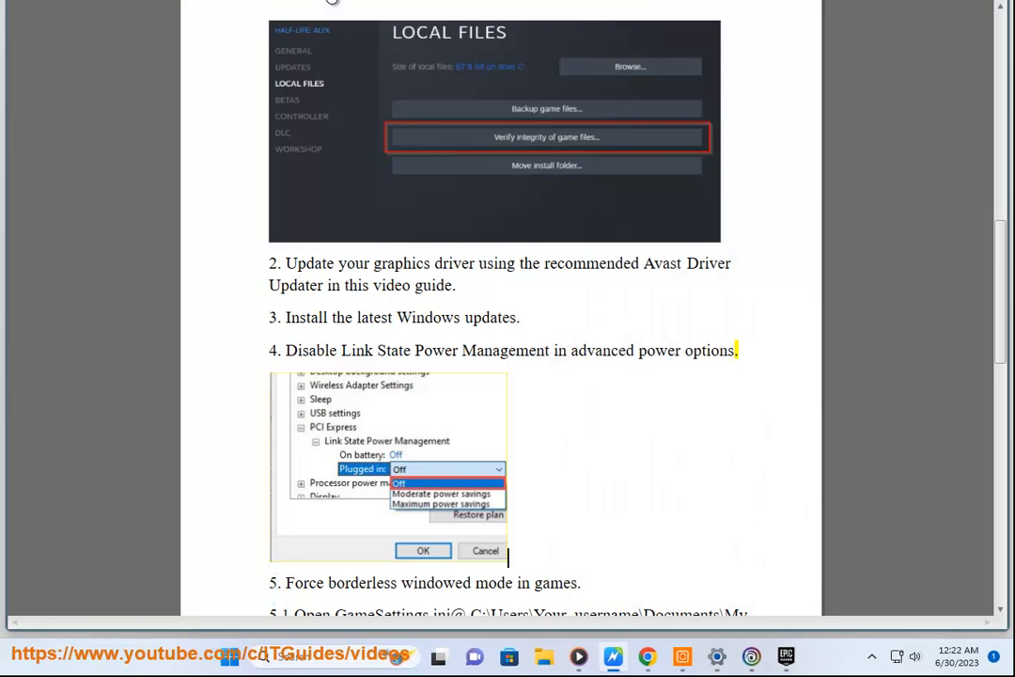
scroll("down", 3)
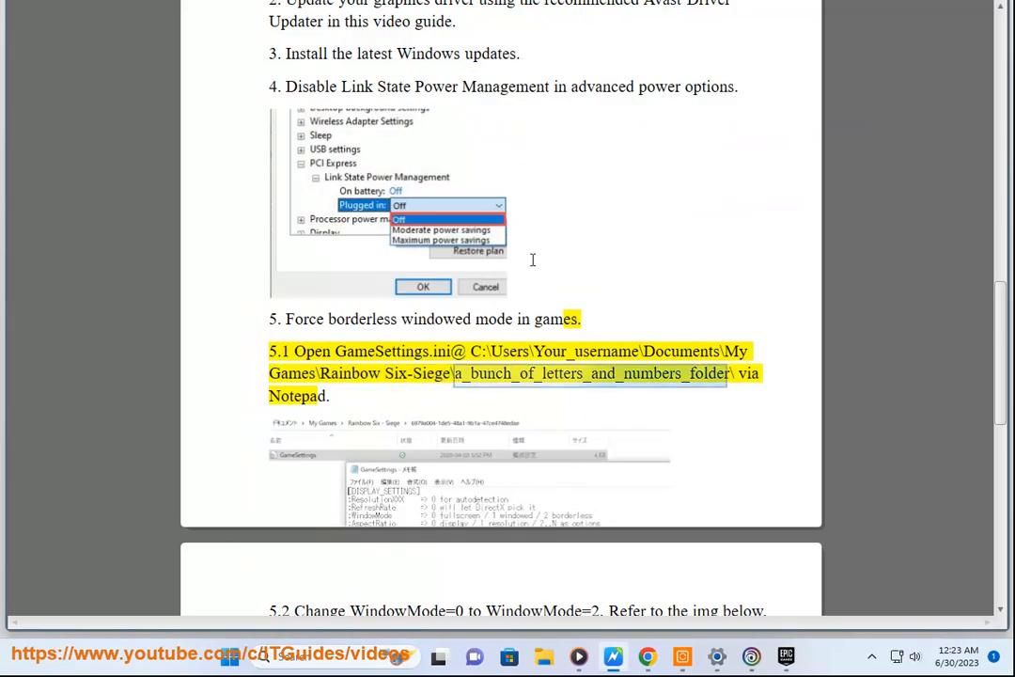
scroll("down", 3)
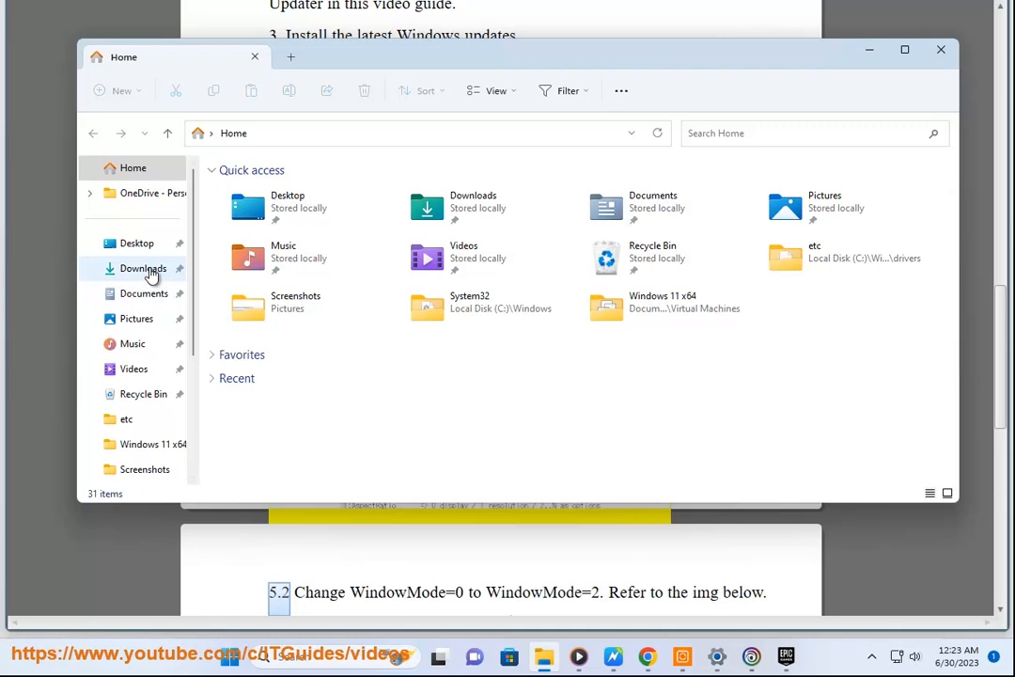
Step: Open the Documents folder in File Explorer and go into My Games
left_click(145, 293)
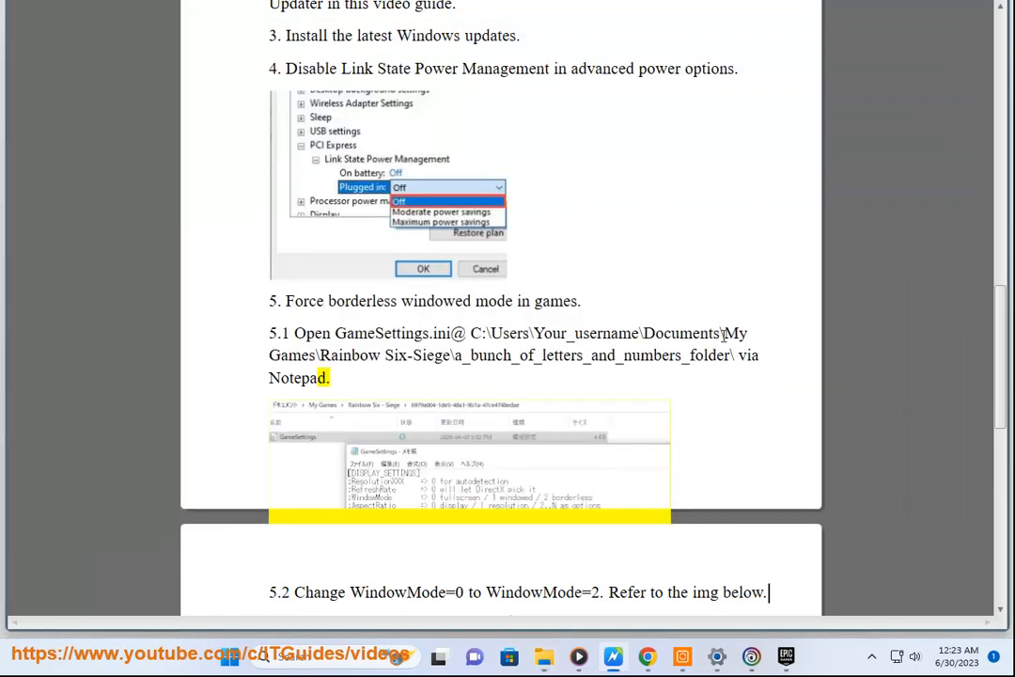
double_click(292, 355)
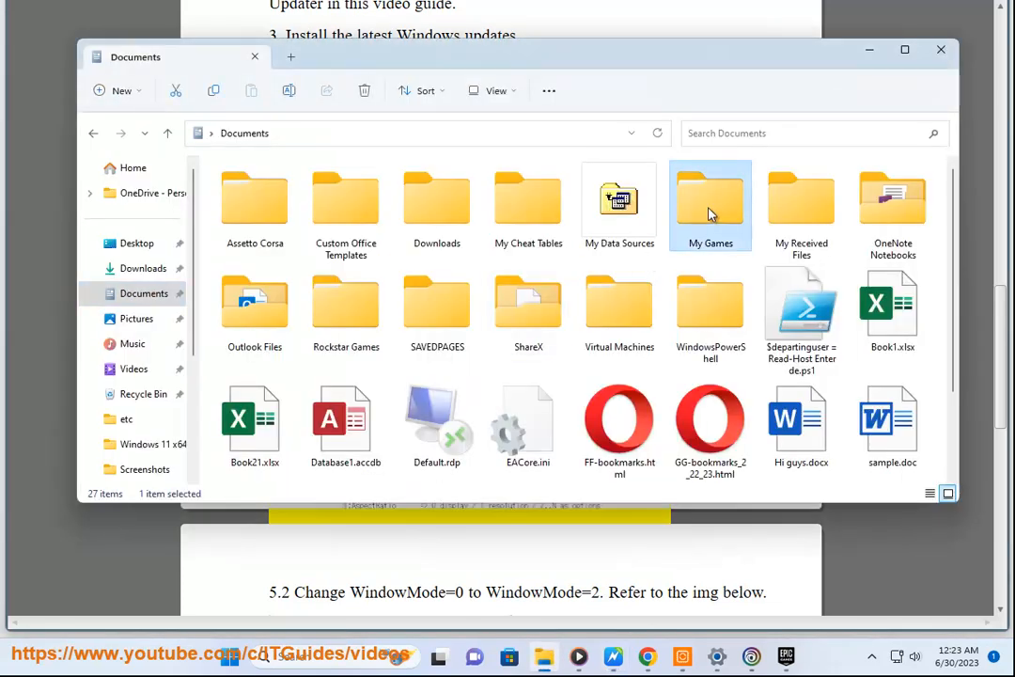
double_click(711, 198)
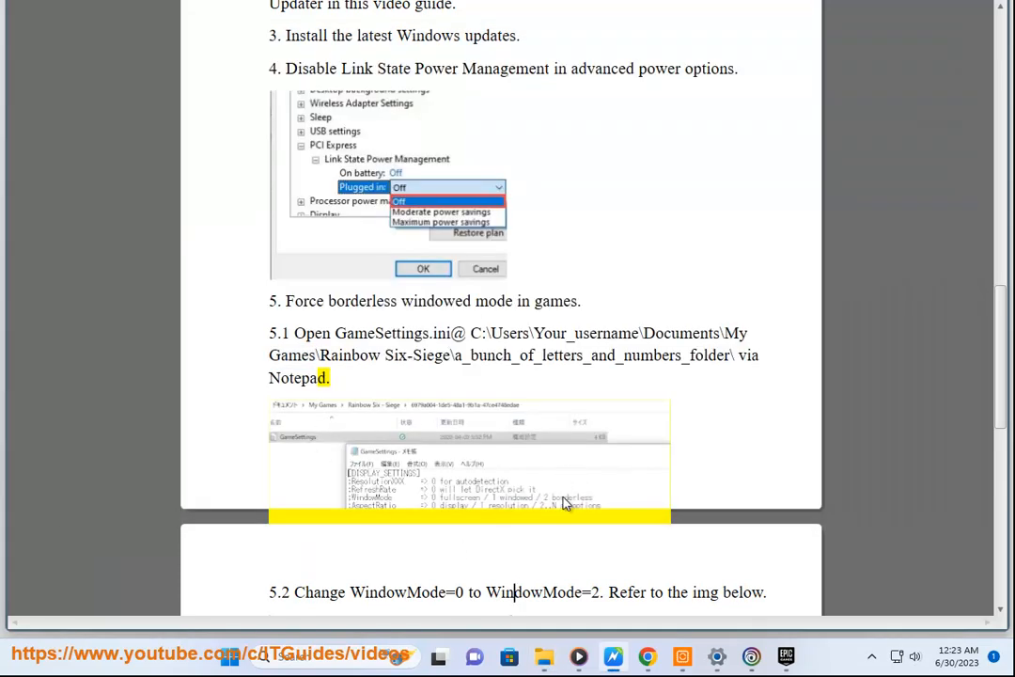
scroll("down", 3)
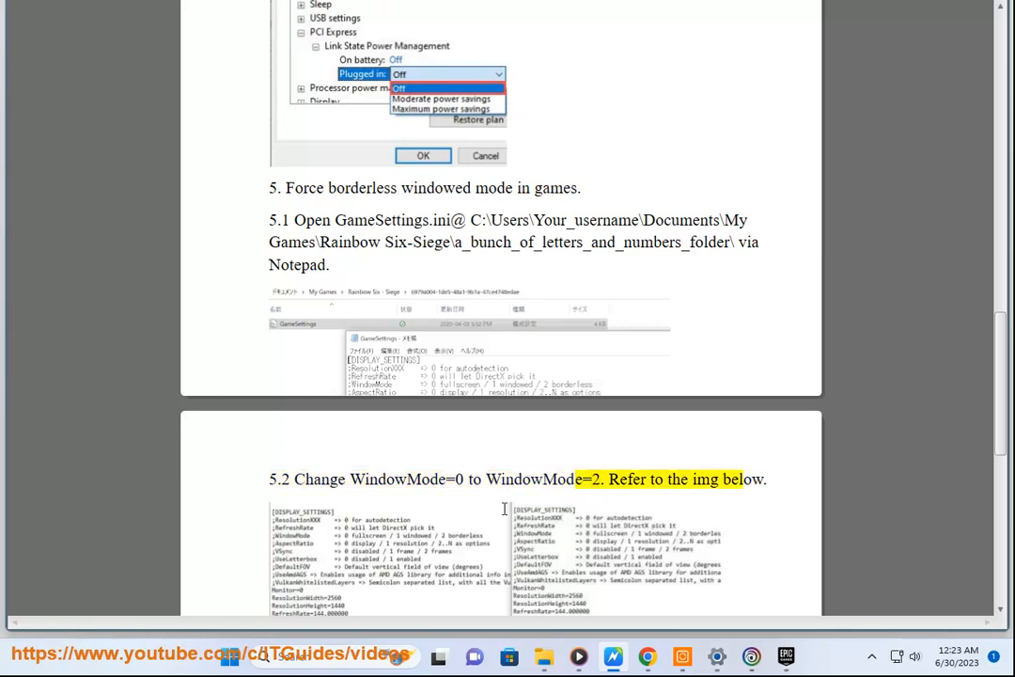
scroll("down", 3)
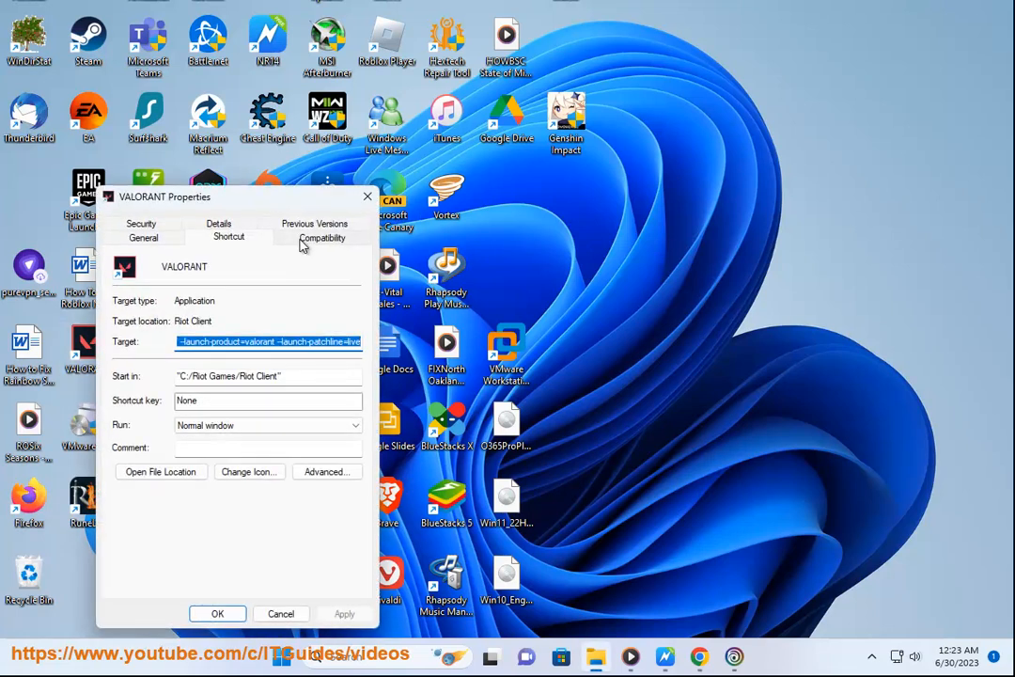
left_click(323, 237)
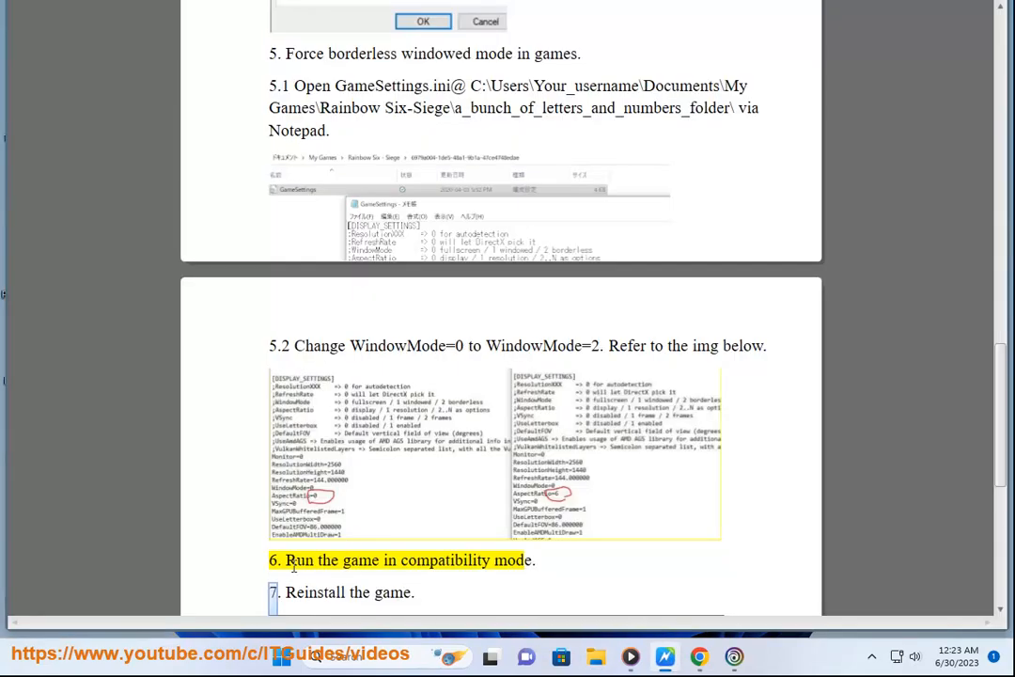
scroll("down", 3)
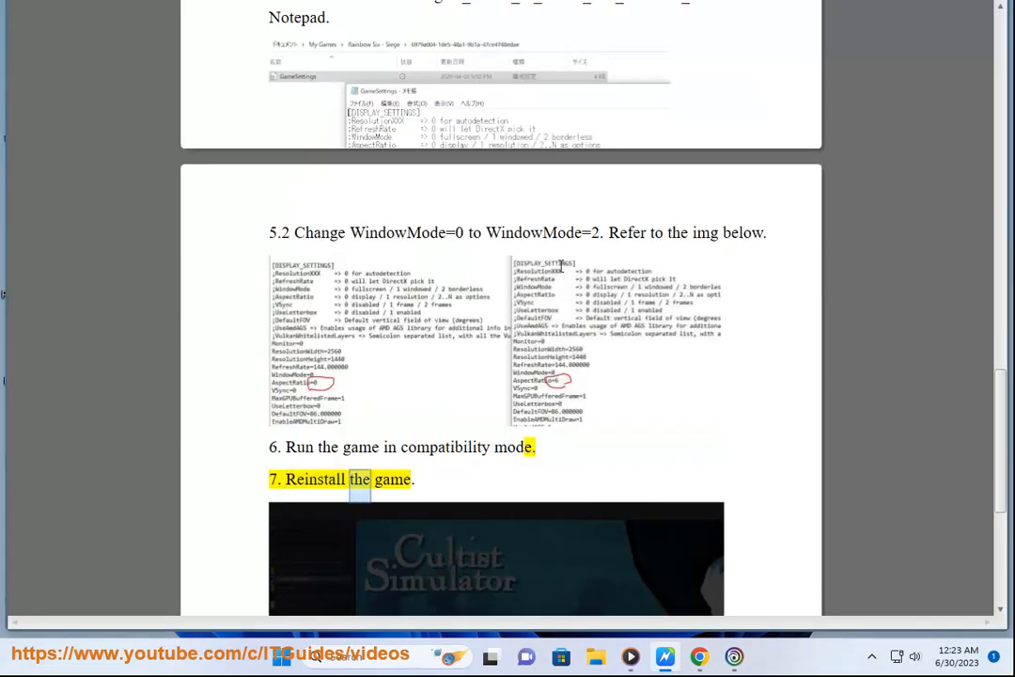